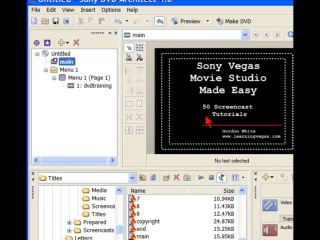
pyautogui.click(58, 60)
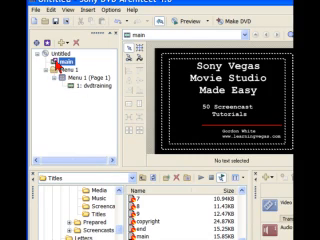